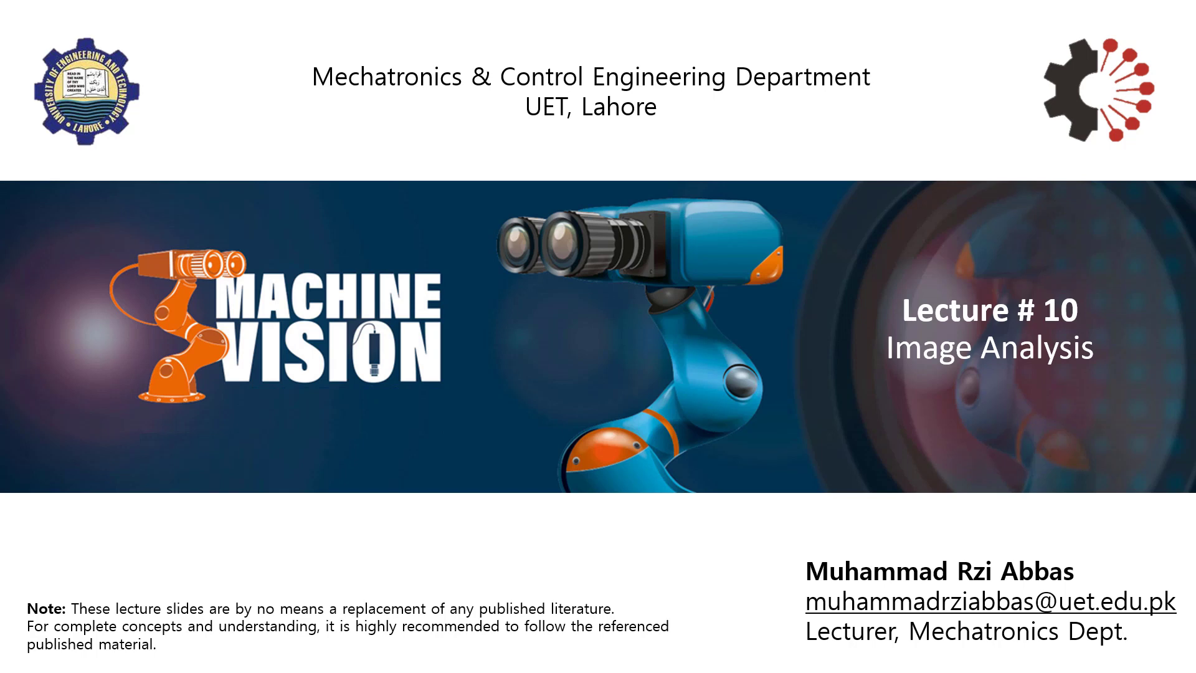
Advance the slideshow to the Image Analysis slide
{"action": "key", "text": "Right"}
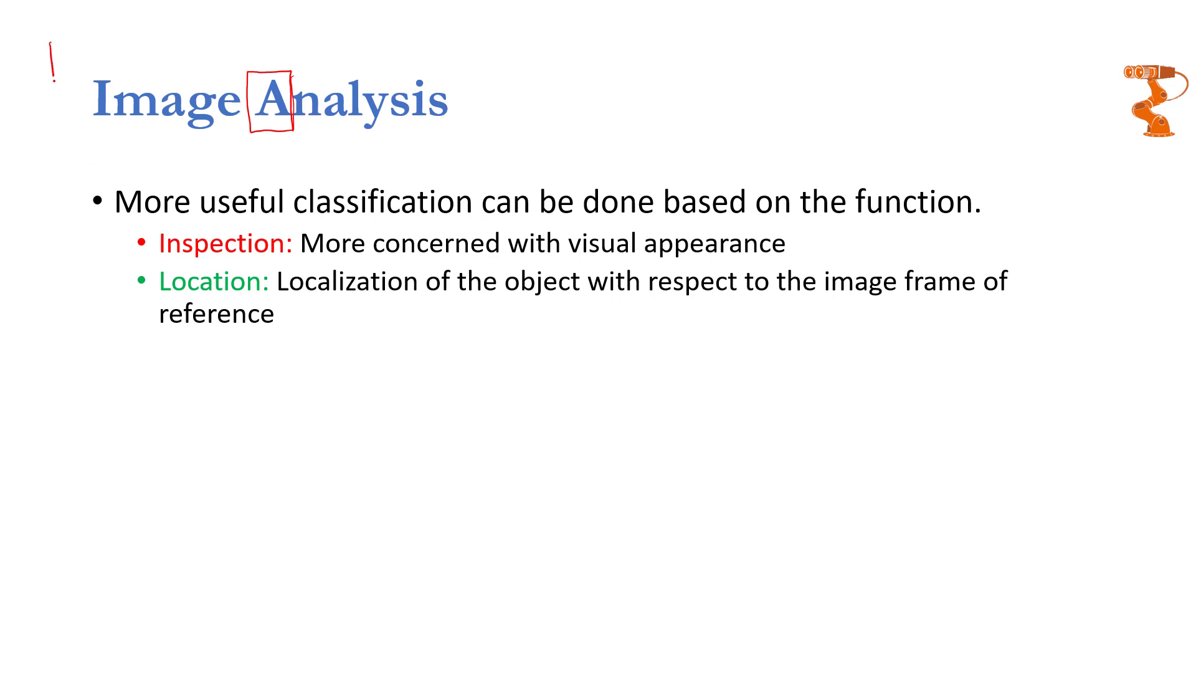
Draw a red pen outline enclosing the slide title and bullet points
{"action": "left_click_drag", "start_coordinate": [137, 30], "coordinate": [72, 469]}
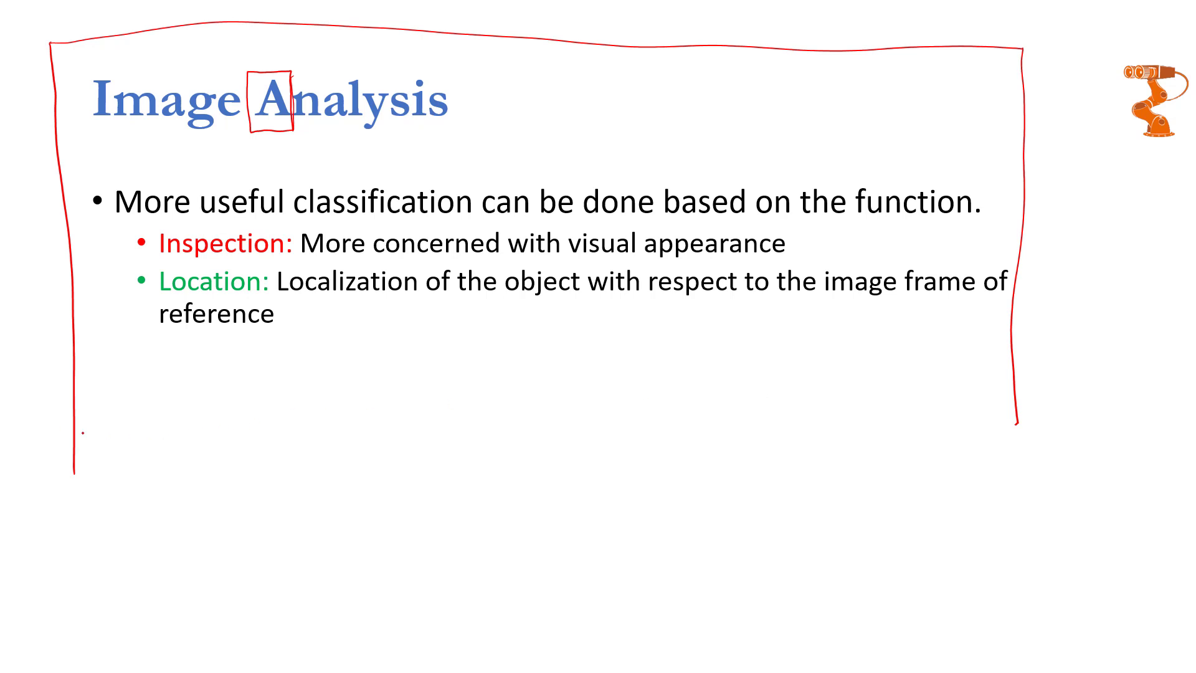
{"action": "left_click_drag", "start_coordinate": [80, 413], "coordinate": [999, 388]}
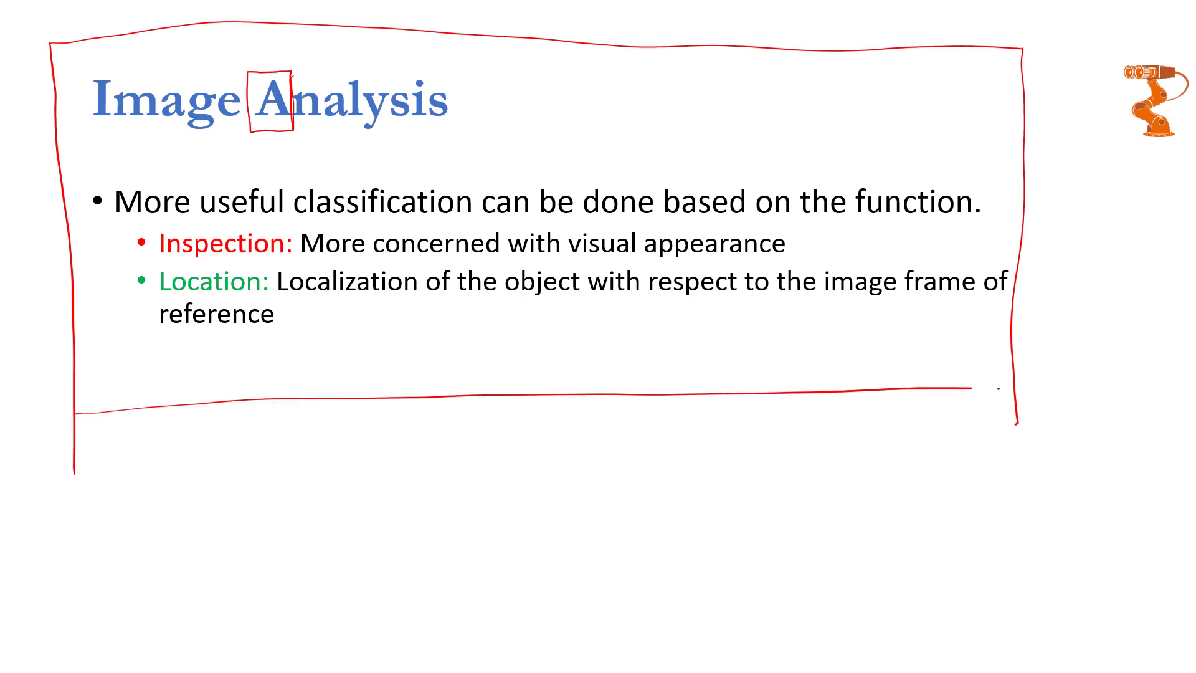